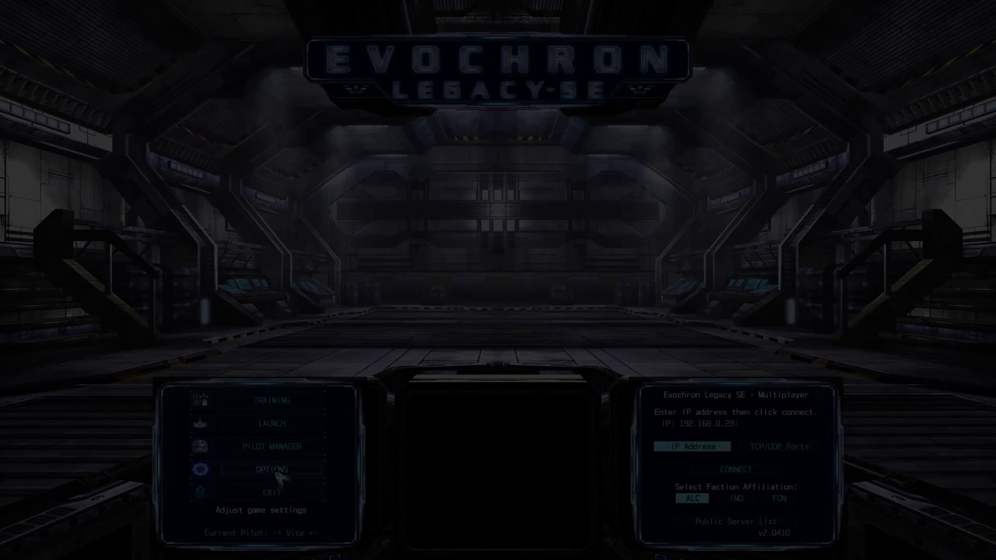
Launch into flight from the main menu at Pearl Station
click(270, 469)
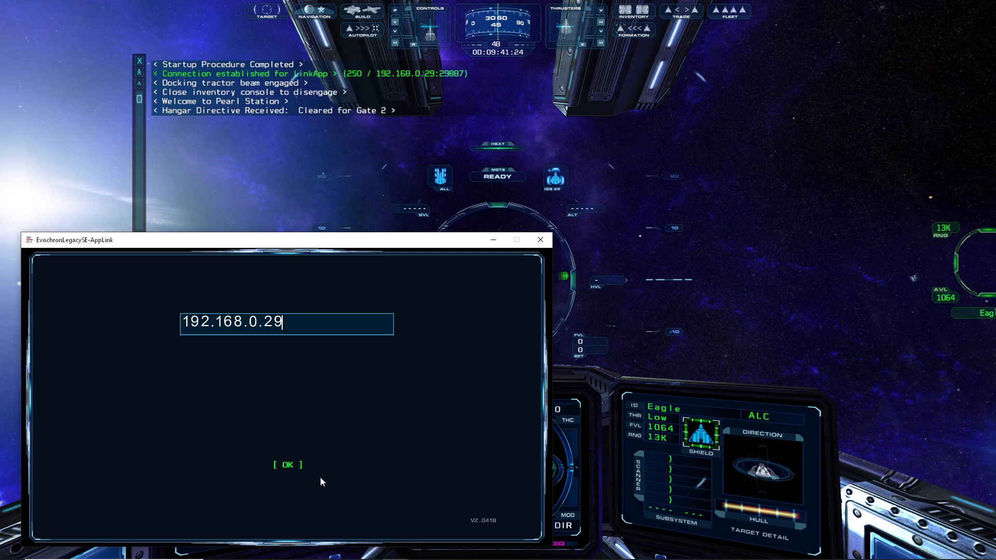
Confirm the 192.168.0.29 address, then toggle autopilot on, off, and on again from Location
click(286, 465)
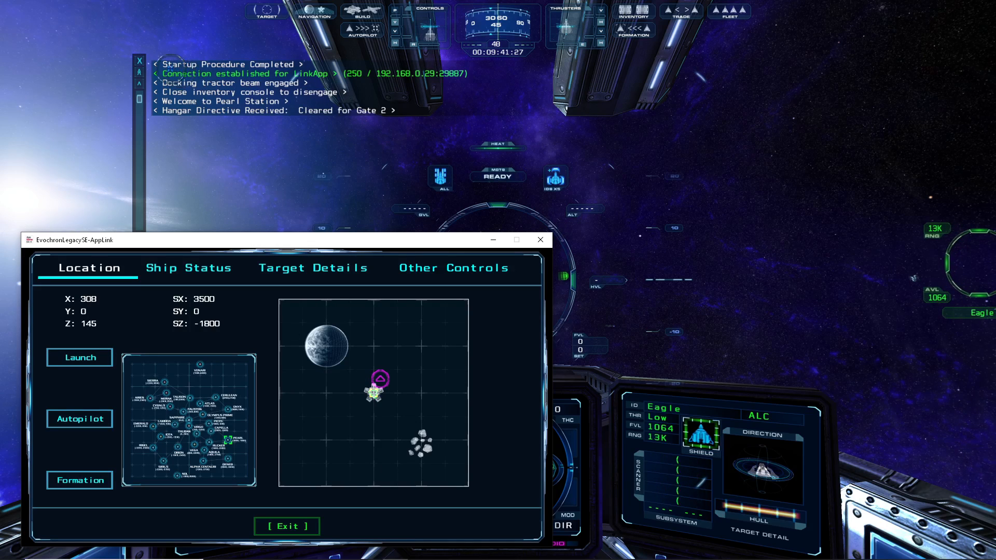
mouse_move(365, 382)
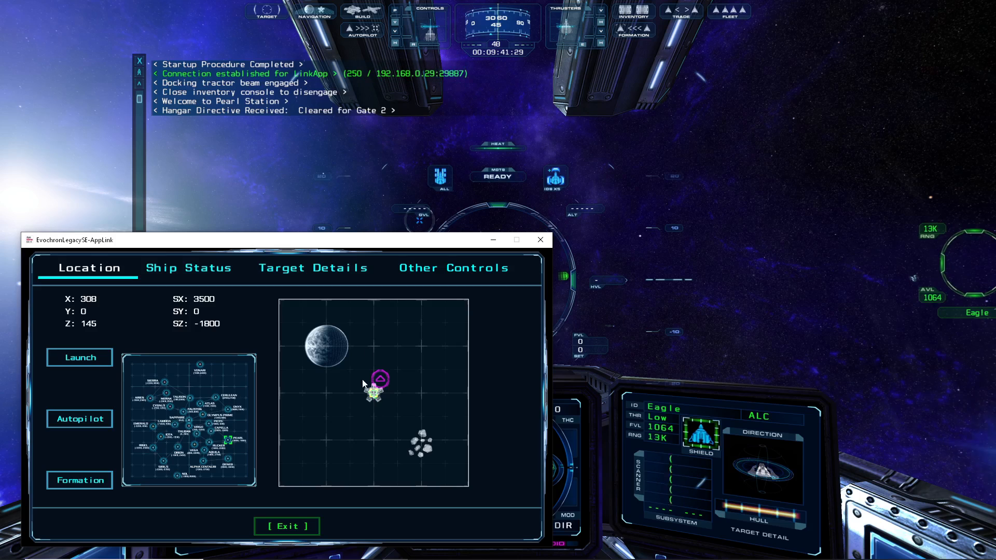
mouse_move(407, 407)
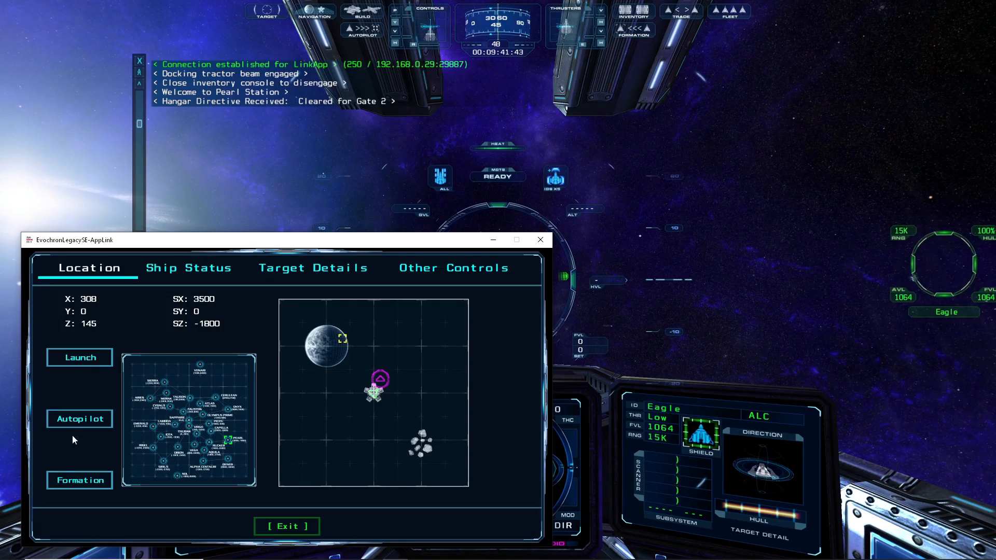
click(78, 418)
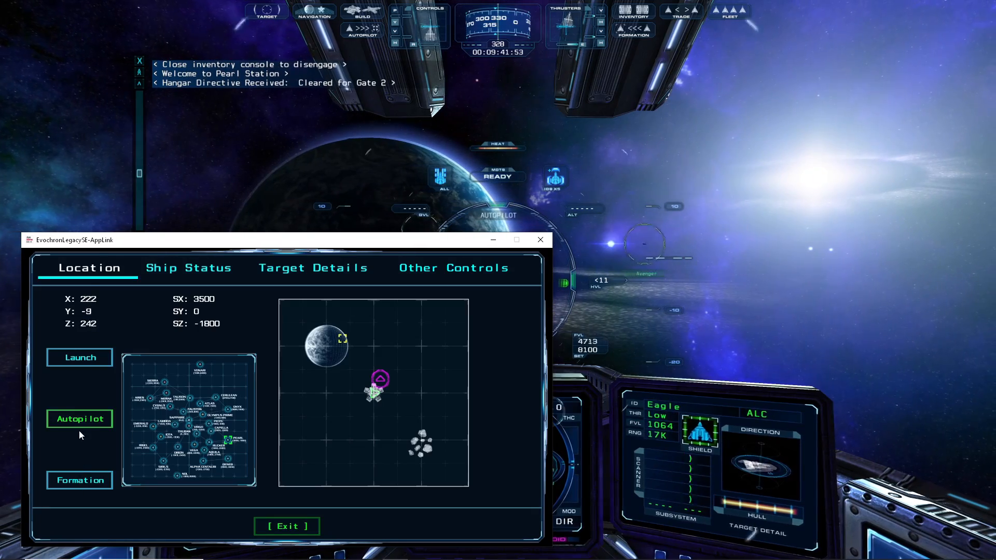
click(79, 480)
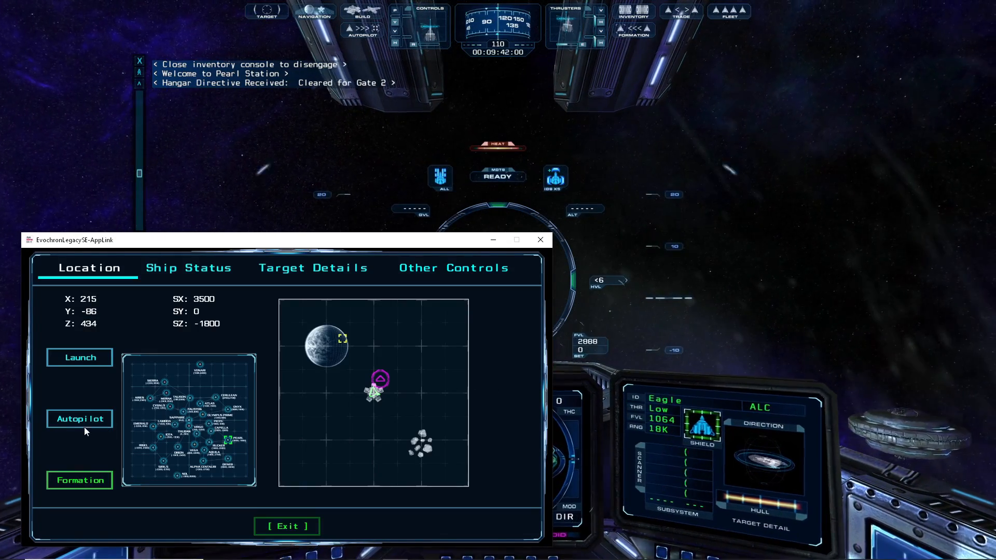
click(80, 418)
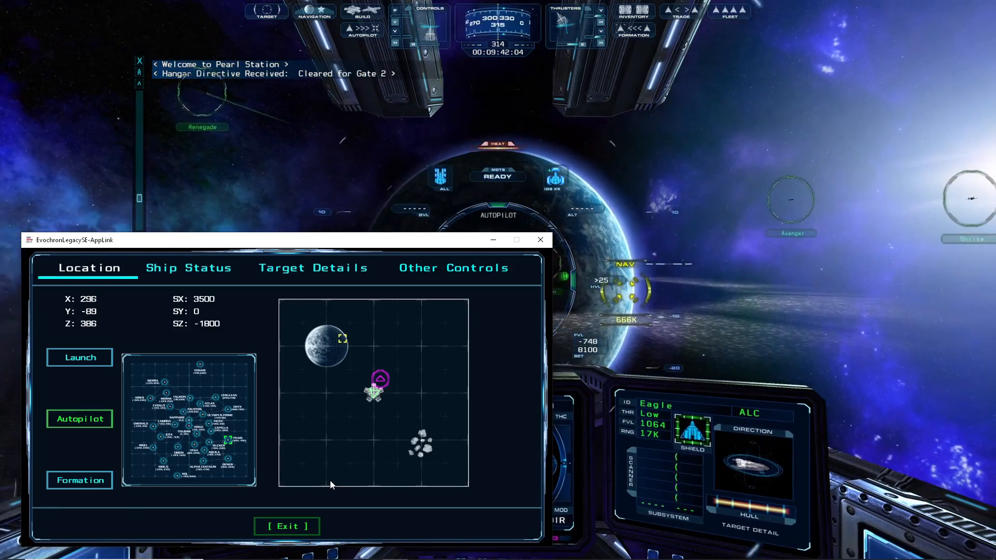
Show the Ship Status readout of velocities, fuel, energy and system health, then jettison cargo
click(188, 268)
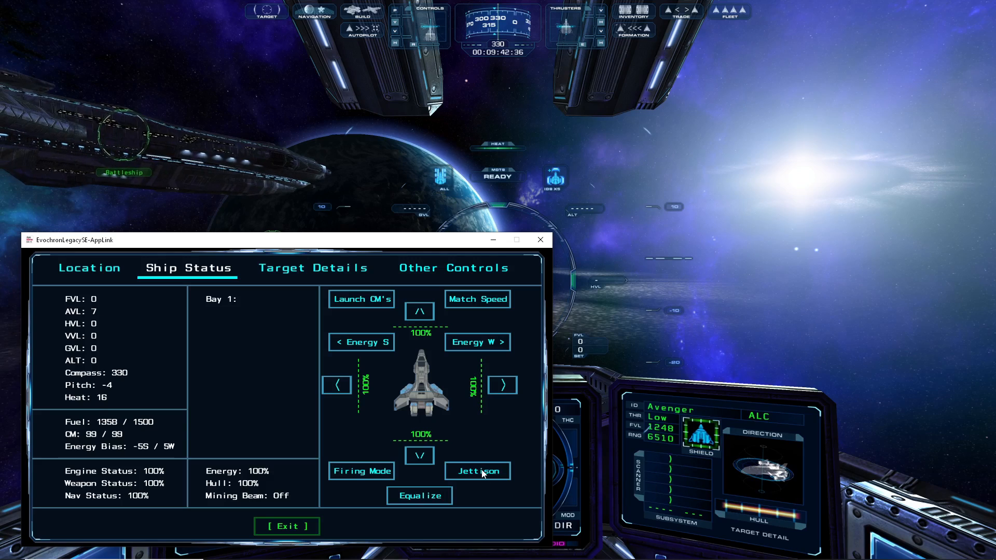
click(312, 267)
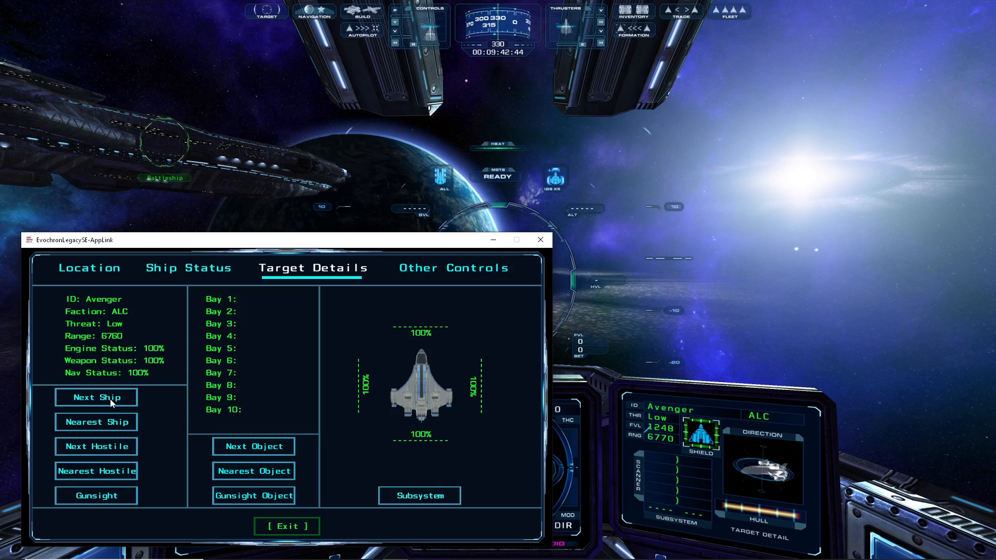
Cycle the target through nearby ships to reach the battleship
click(96, 397)
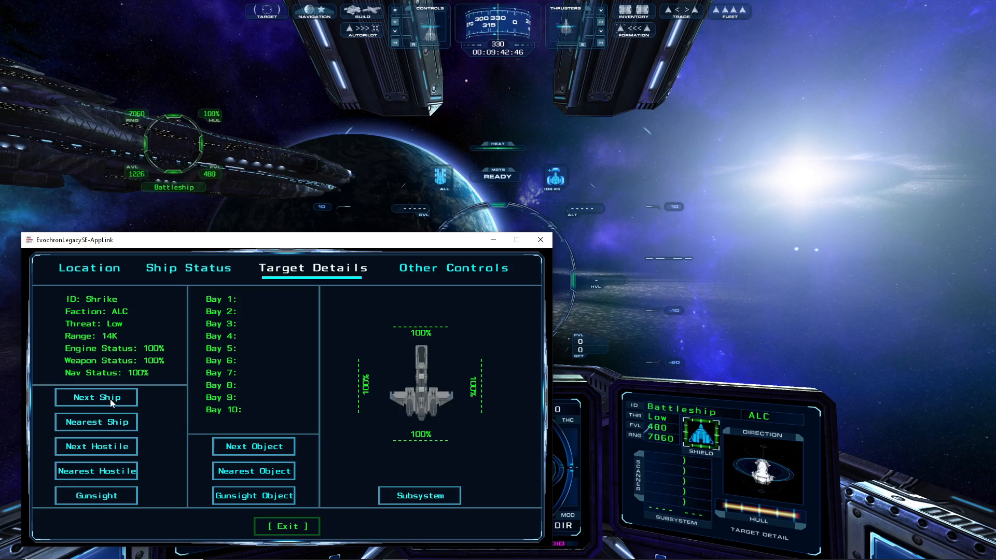
click(96, 397)
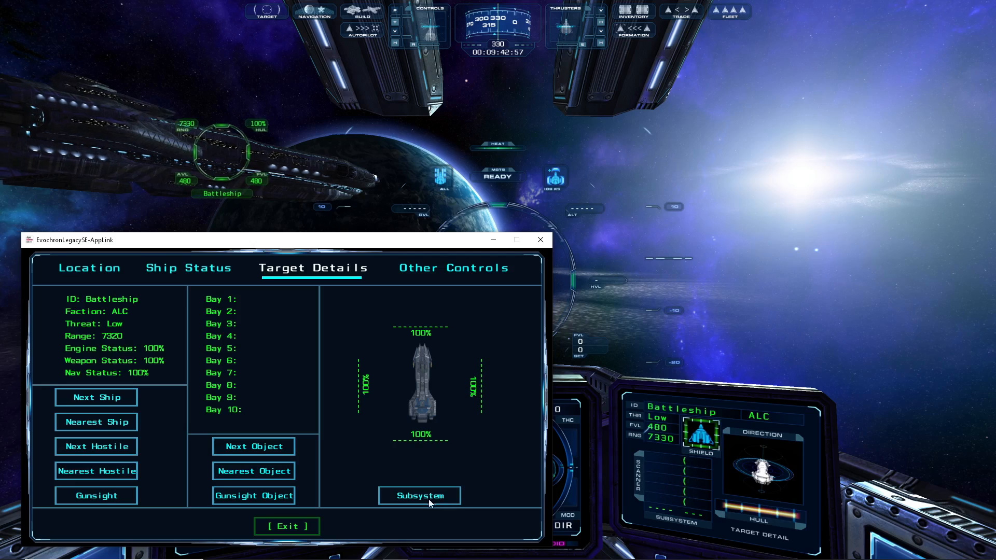
Step through the battleship's engine, weapon and following subsystem statuses
click(418, 496)
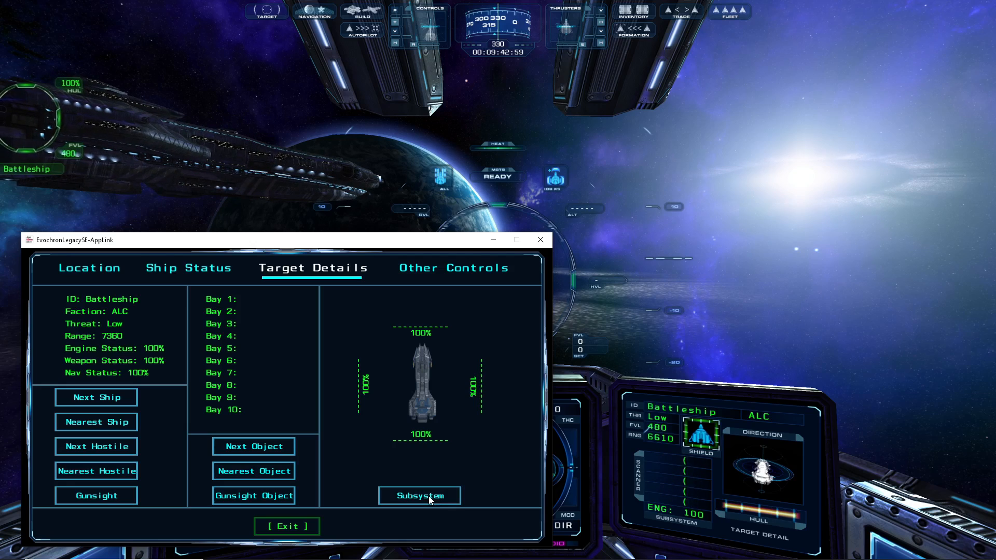
click(419, 496)
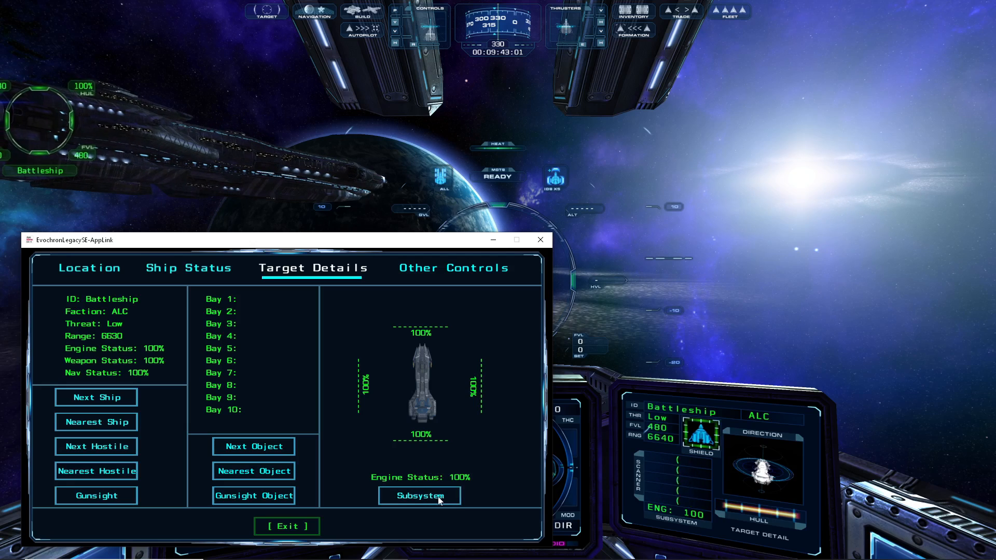
click(419, 496)
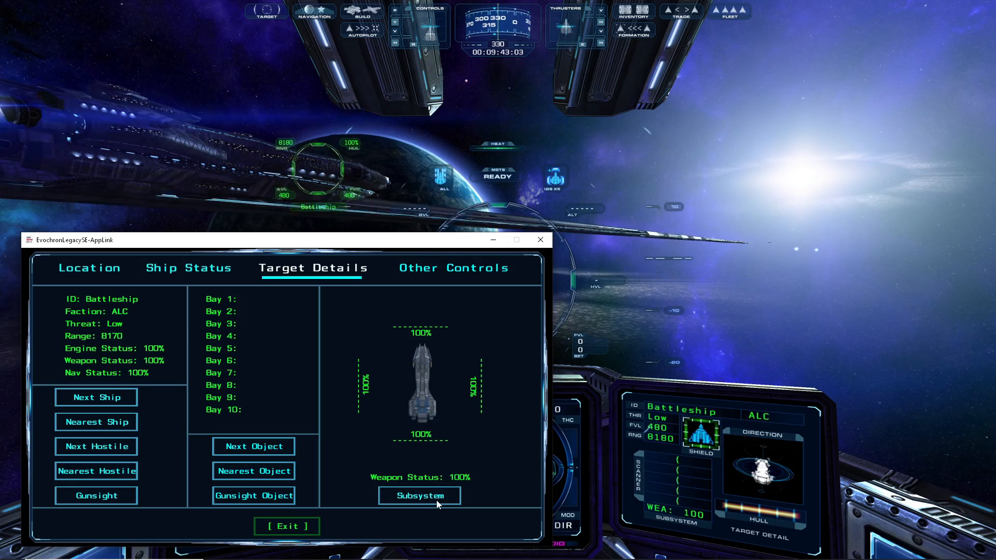
click(419, 496)
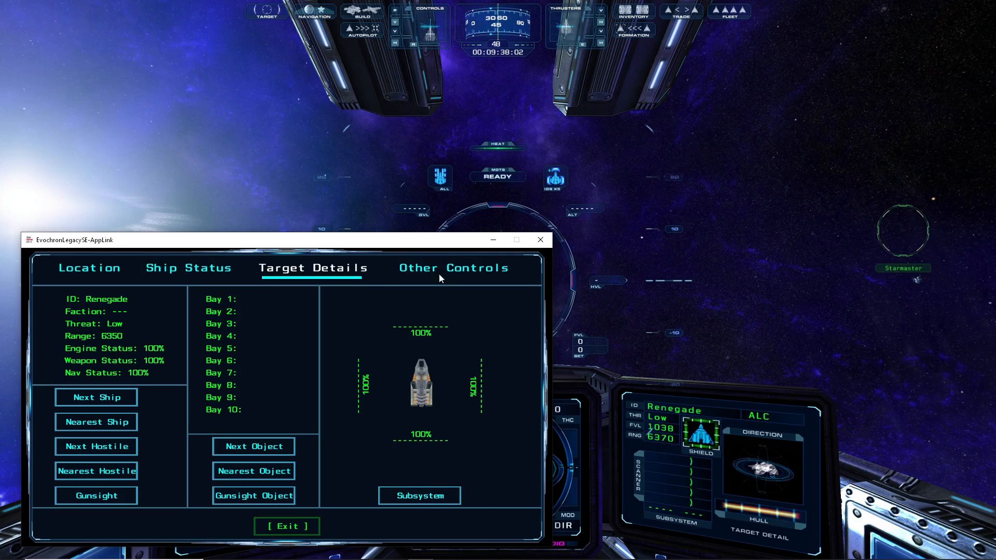
In Other Controls toggle low light vision on and off, then switch throttle mode
click(452, 267)
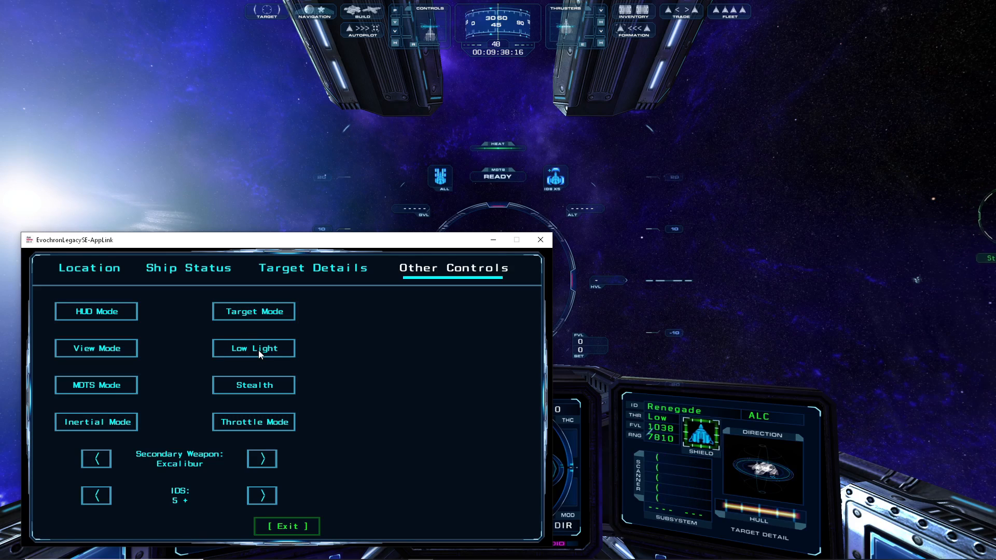
click(253, 349)
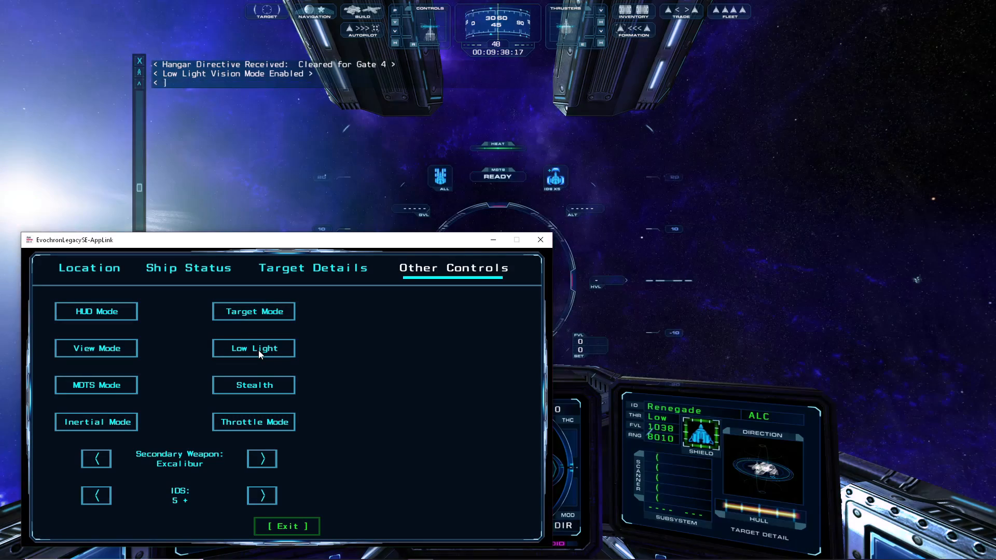
click(253, 349)
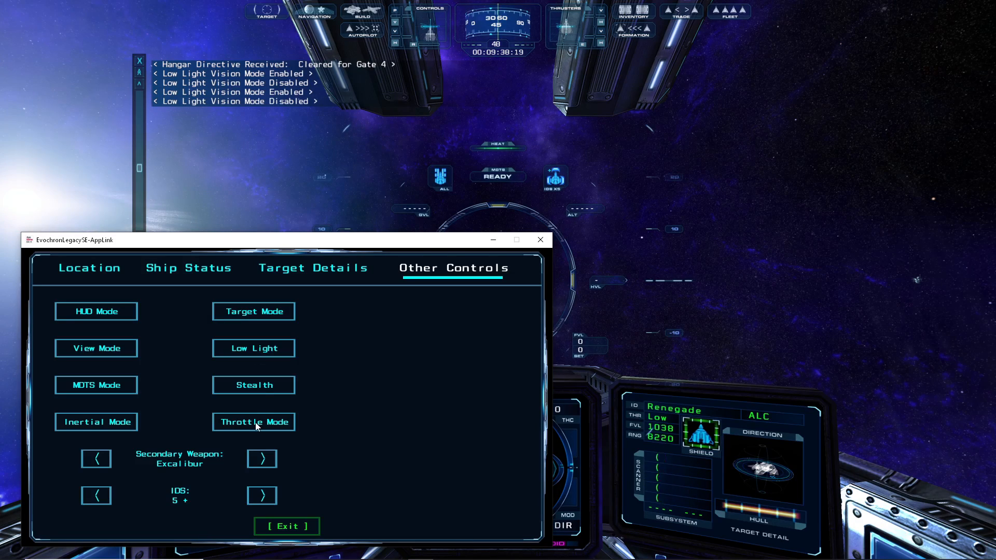
click(89, 268)
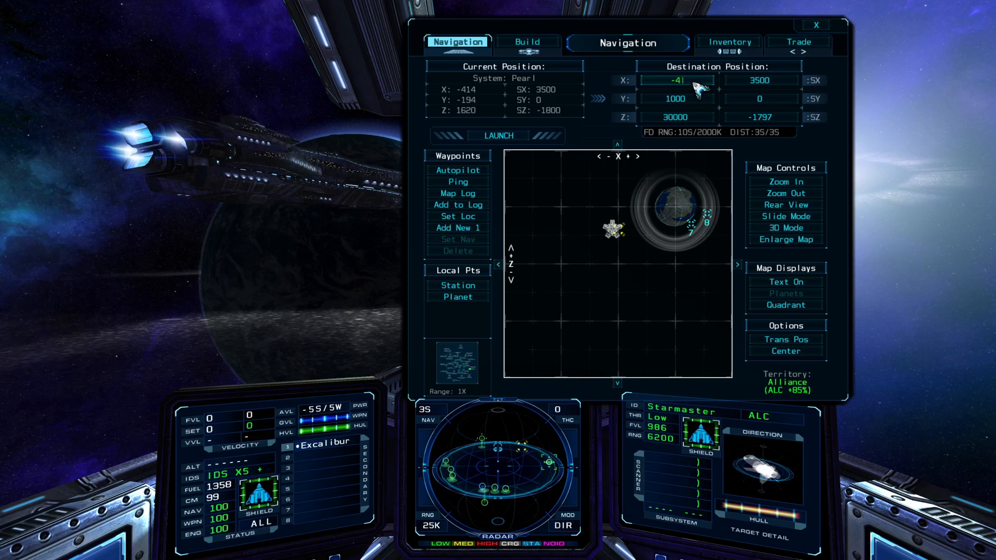
Edit the destination X coordinate in Navigation and engage autopilot toward it
click(816, 25)
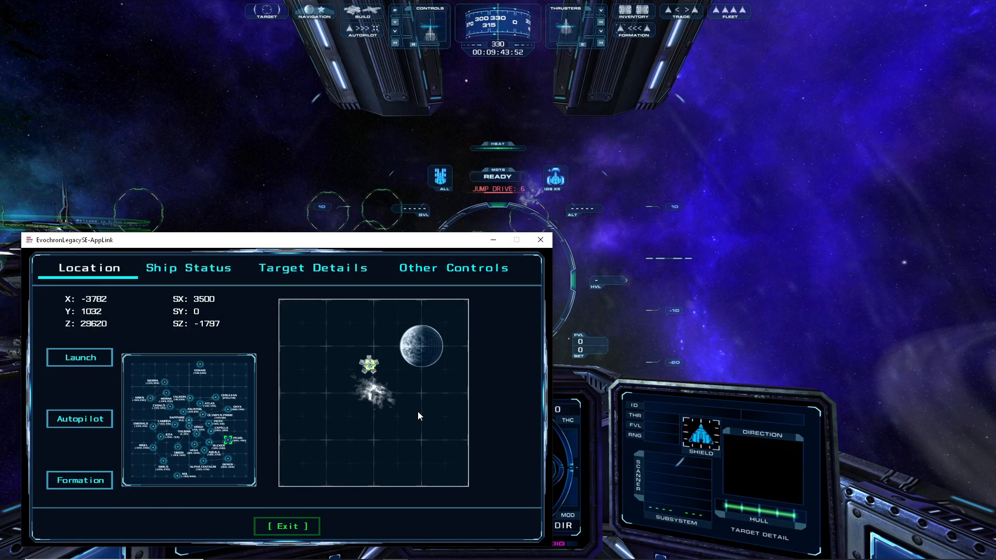
click(78, 418)
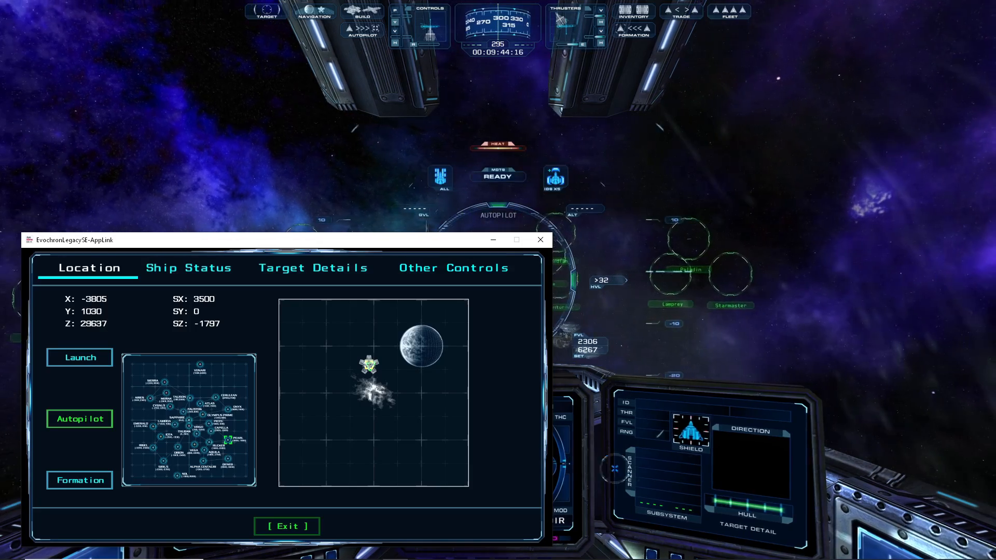